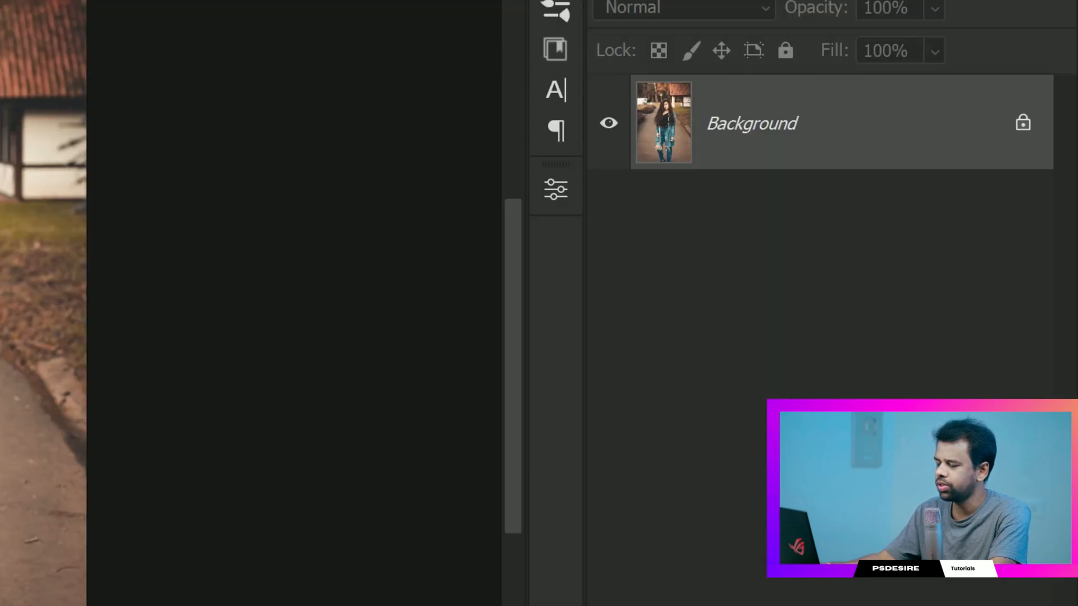
Duplicate the Background twice with Ctrl+J, creating Layer 1 and Layer 1 copy
key(ctrl+j)
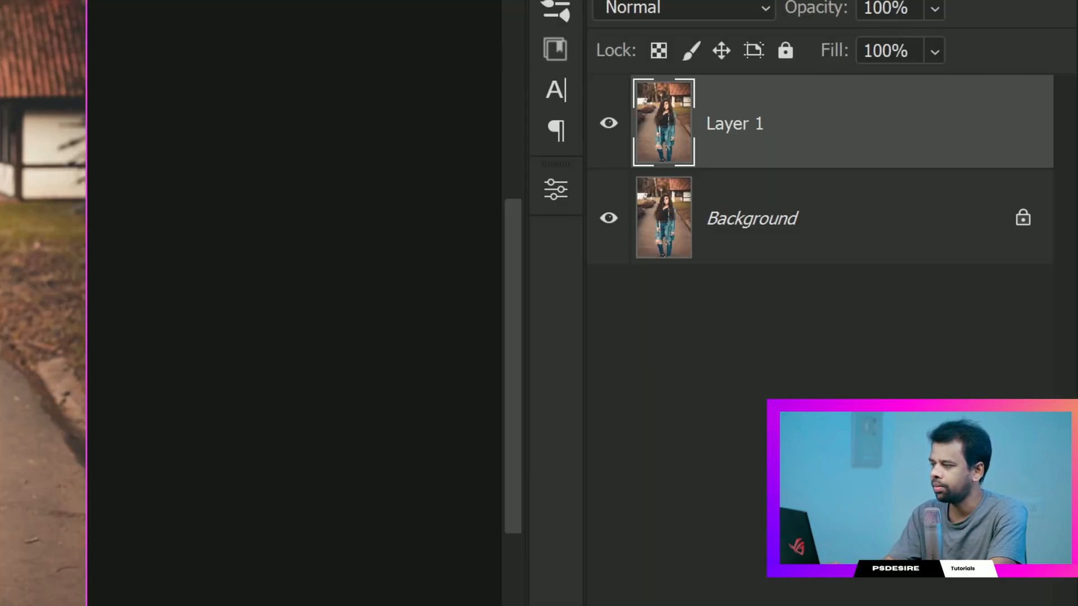
key(ctrl+j)
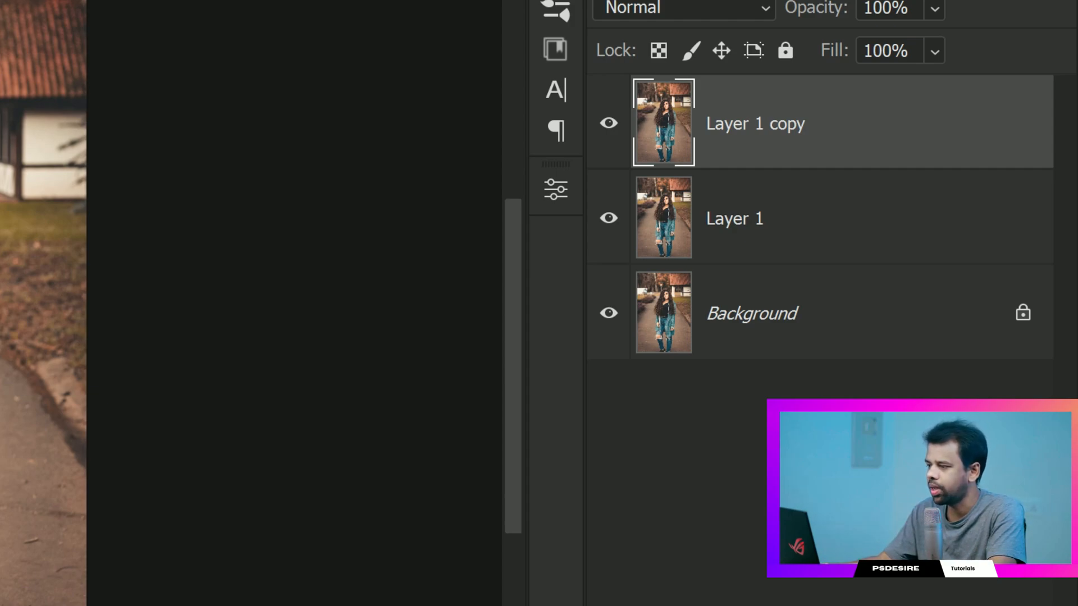
Use Select and Mask with Output To Layer Mask to mask the woman on Layer 1 copy
click(197, 9)
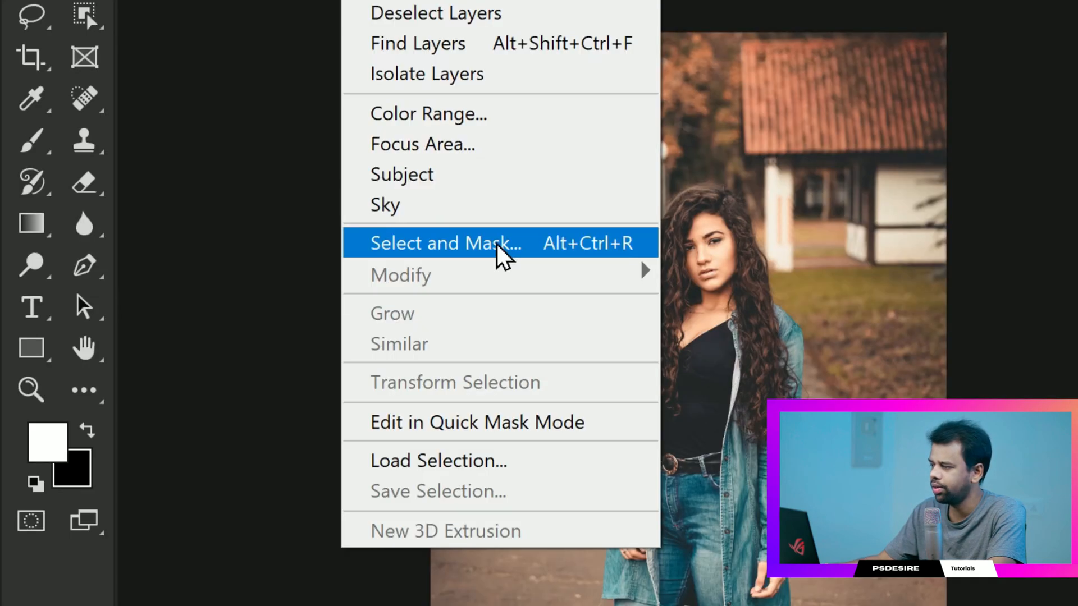
click(443, 243)
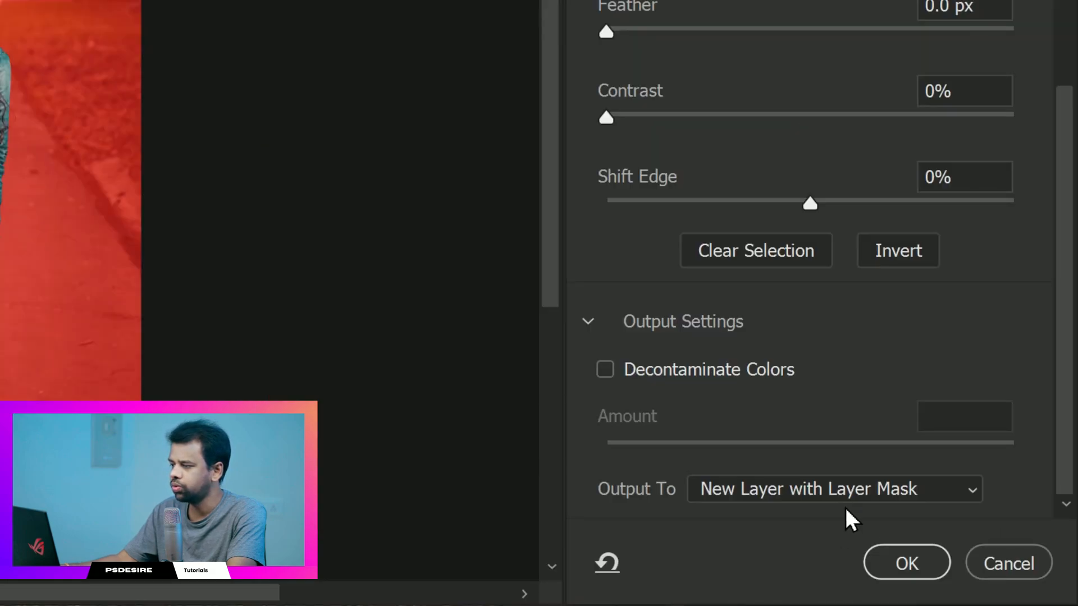
click(833, 489)
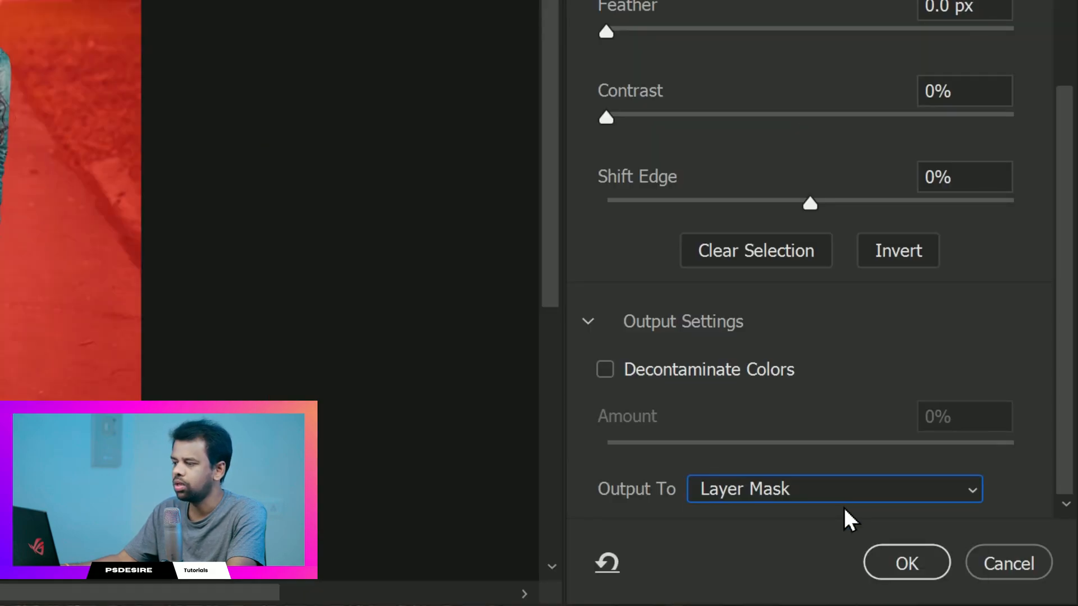
click(906, 563)
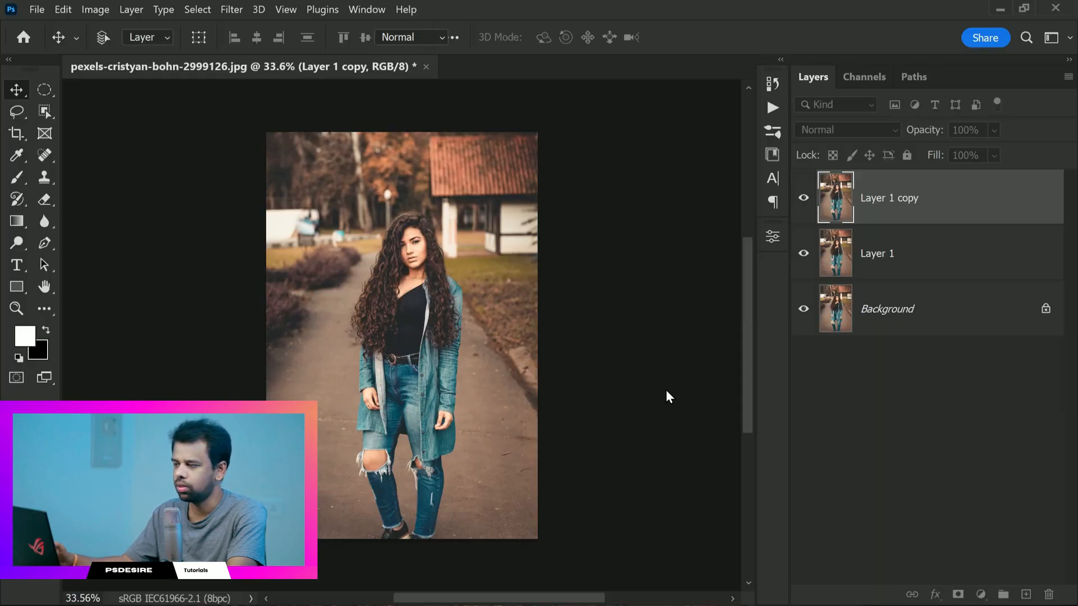
click(957, 594)
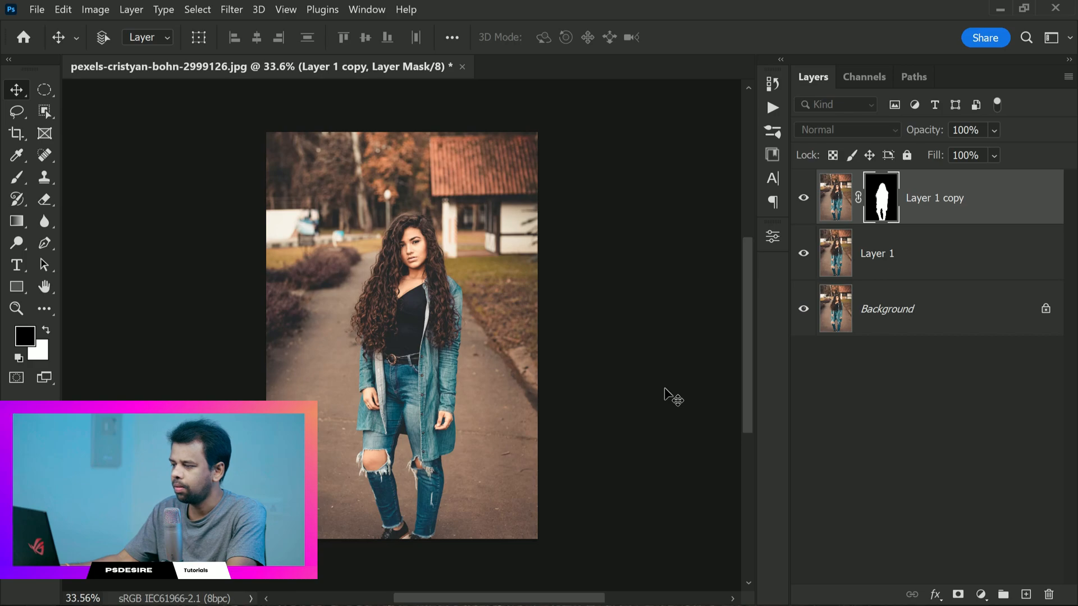
mouse_move(839, 282)
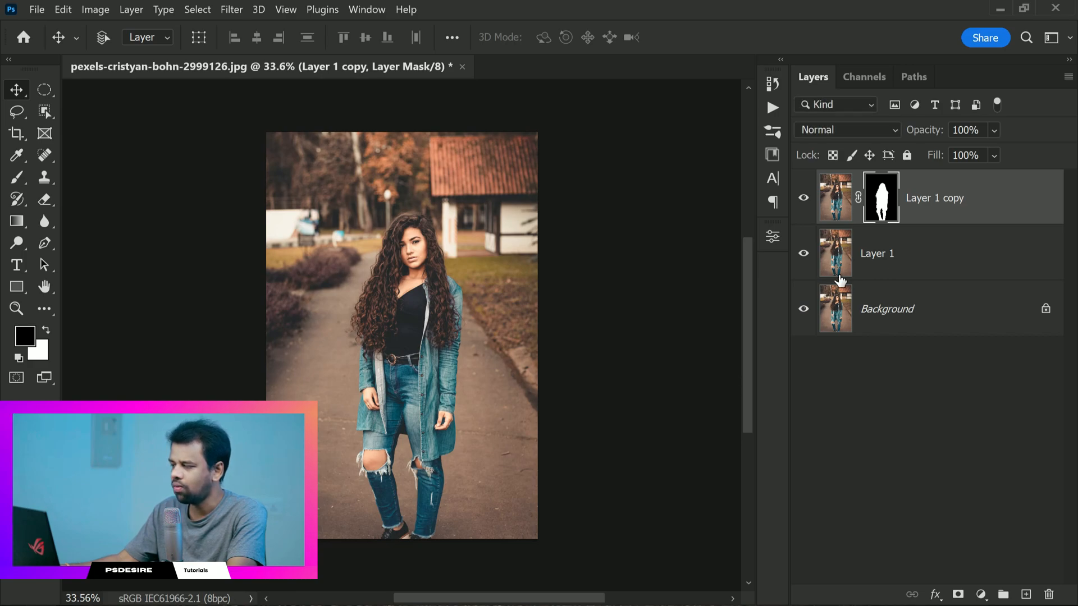
mouse_move(878, 264)
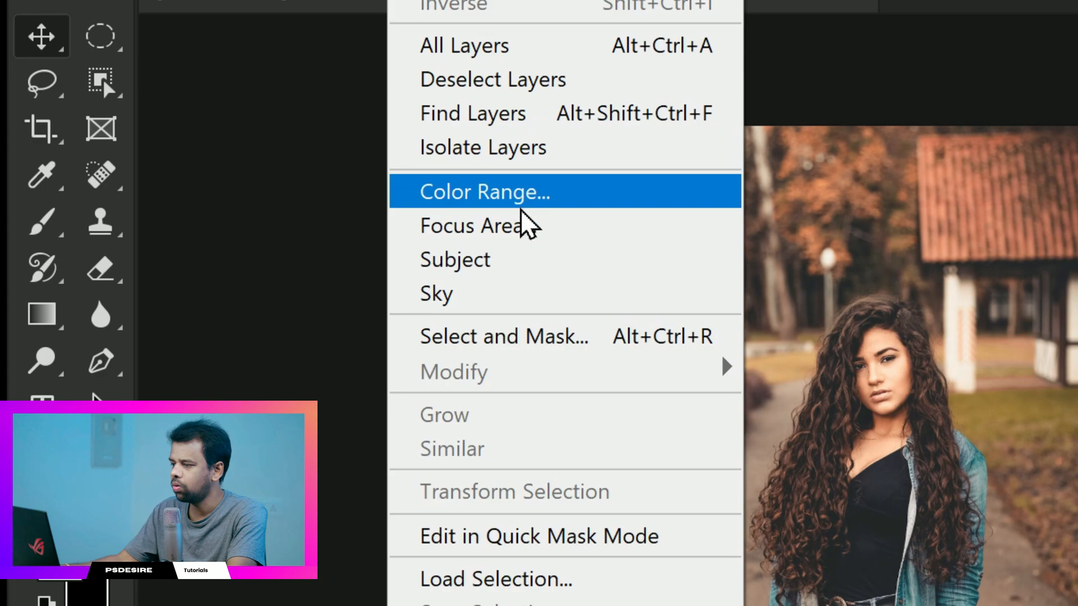
mouse_move(539, 285)
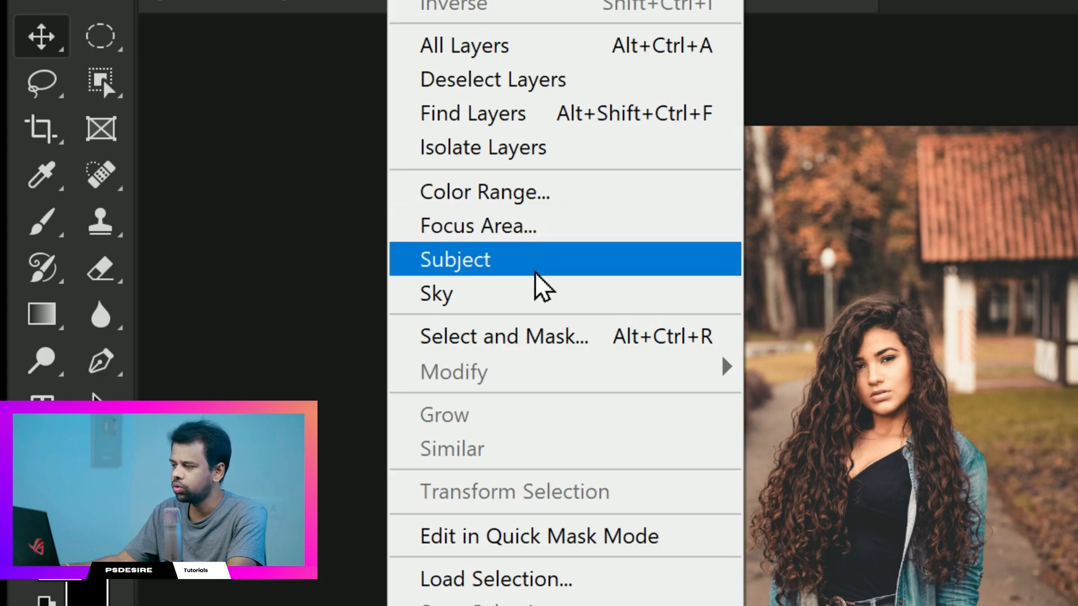
Select the woman on Layer 1 with Select Subject and expand the selection by 5 pixels
click(454, 259)
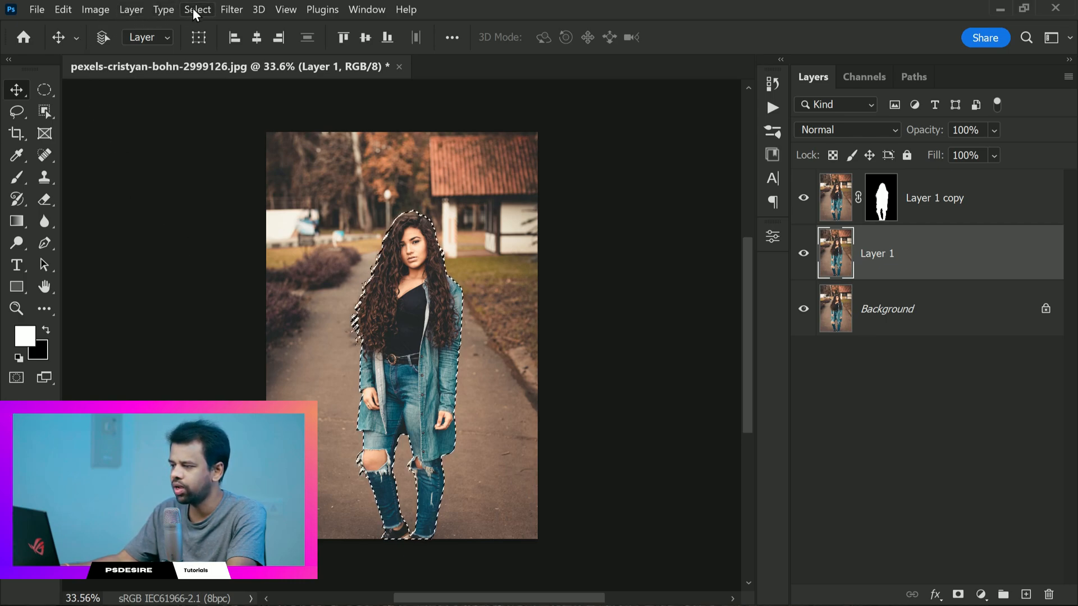
click(196, 9)
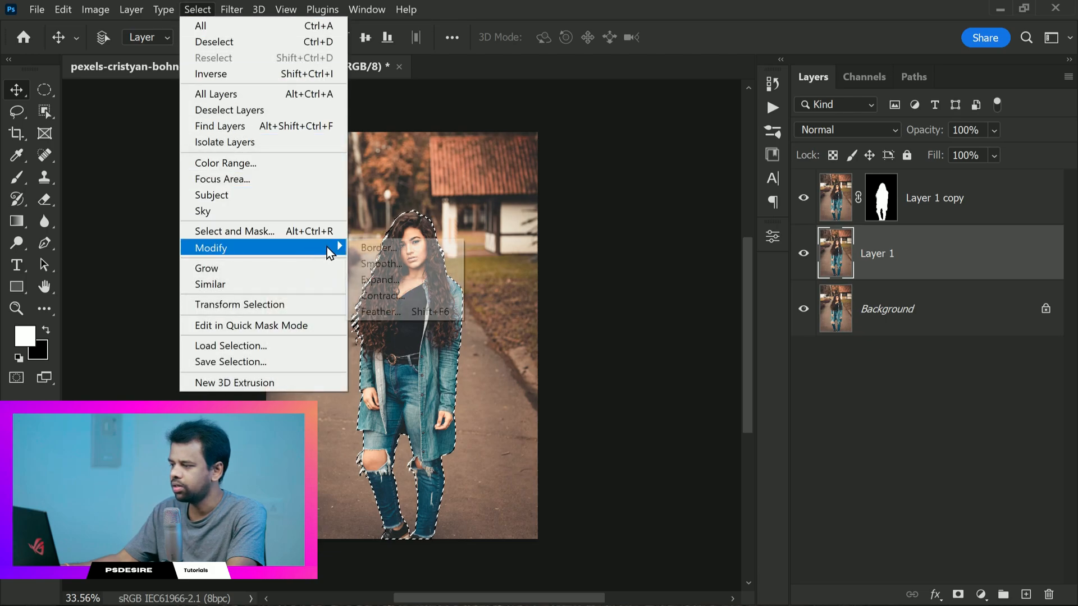
click(379, 280)
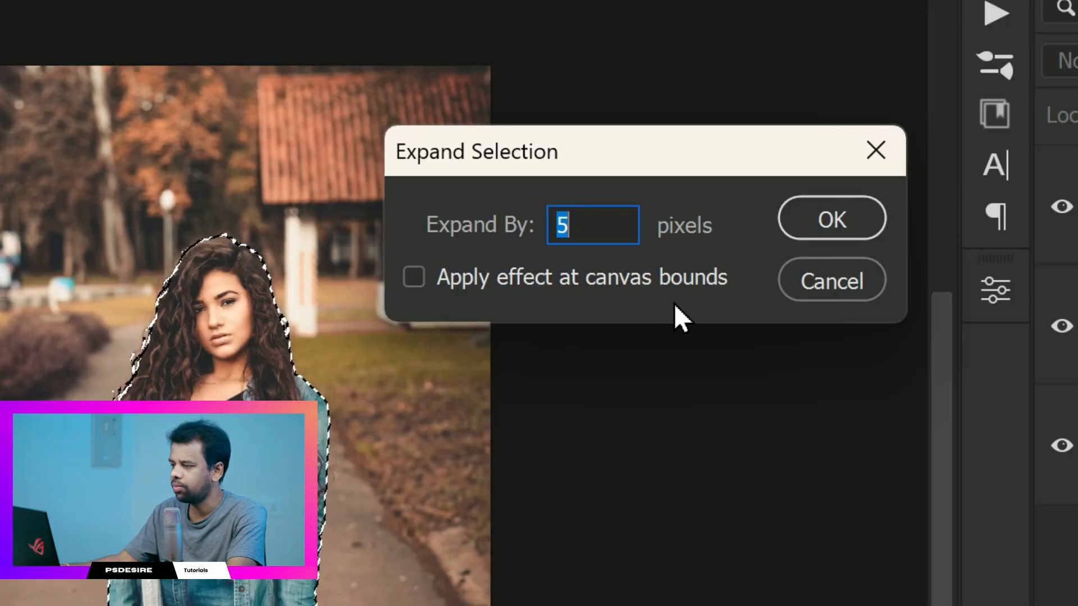
click(830, 218)
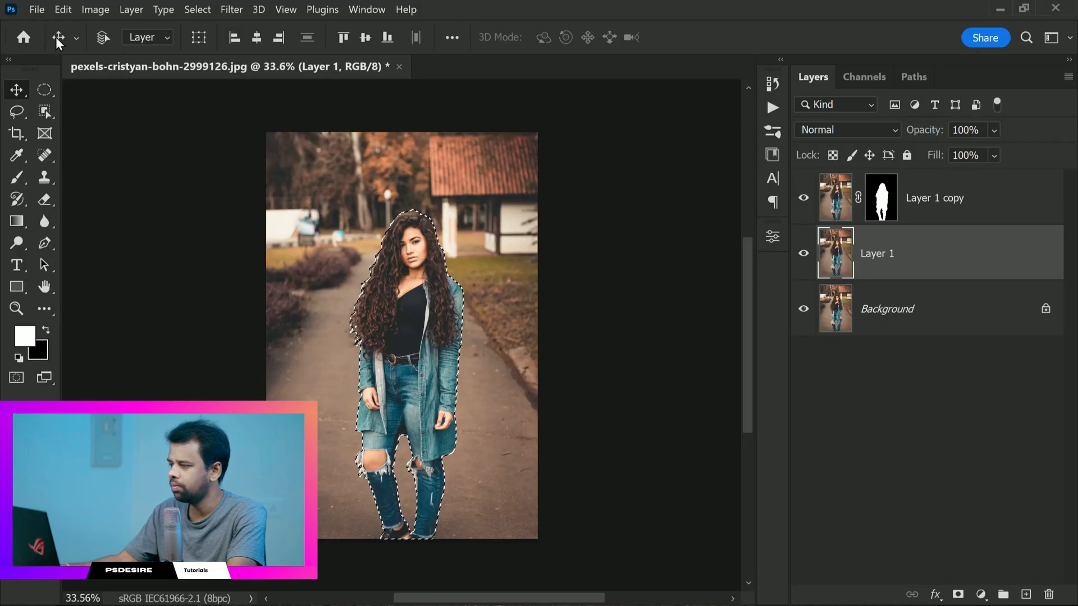
Content-Aware Fill the selection onto the current layer, replacing the woman with surrounding scenery
click(63, 9)
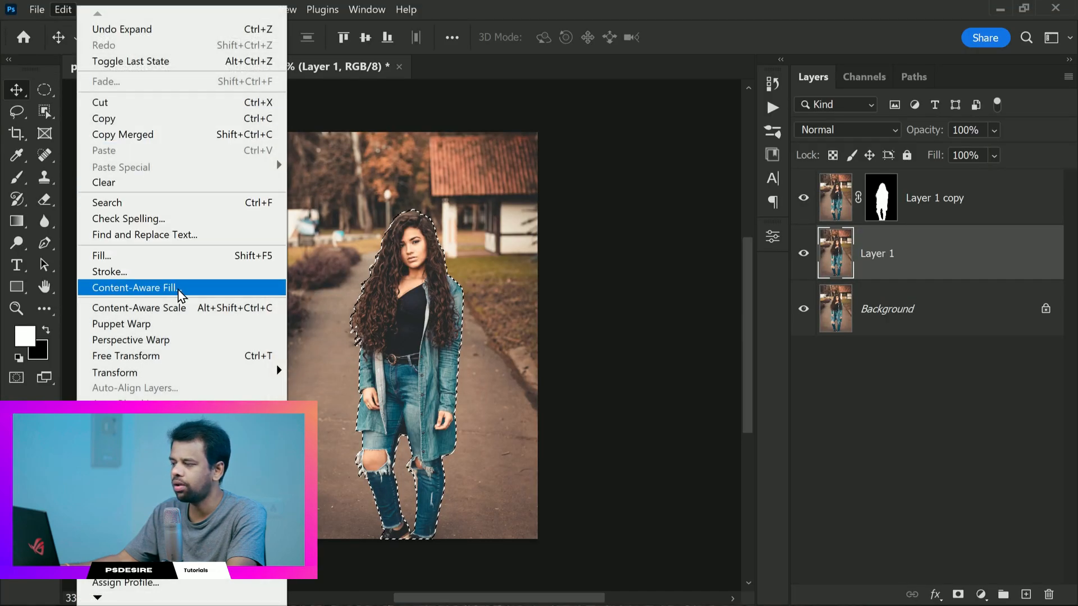
click(134, 288)
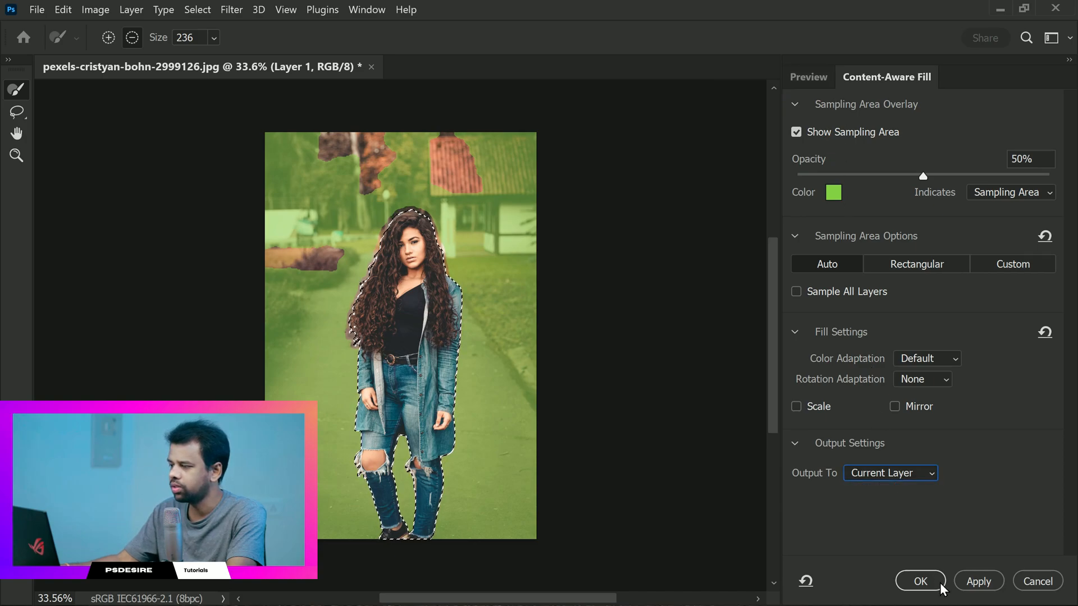
click(920, 580)
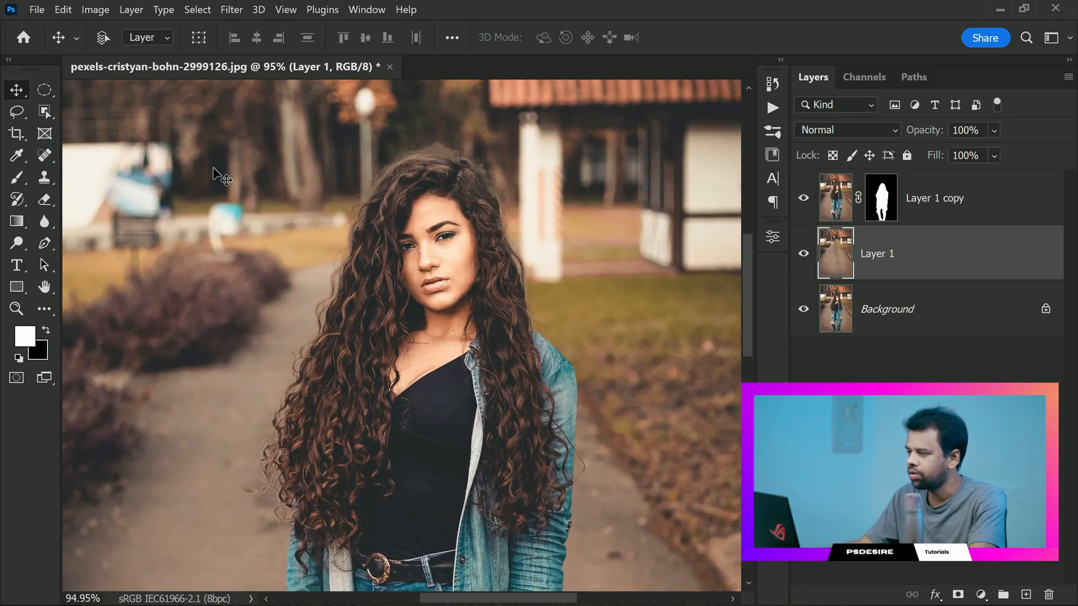
Pick the Spot Healing Brush for leftover artefacts, then open the Filter menu
click(15, 155)
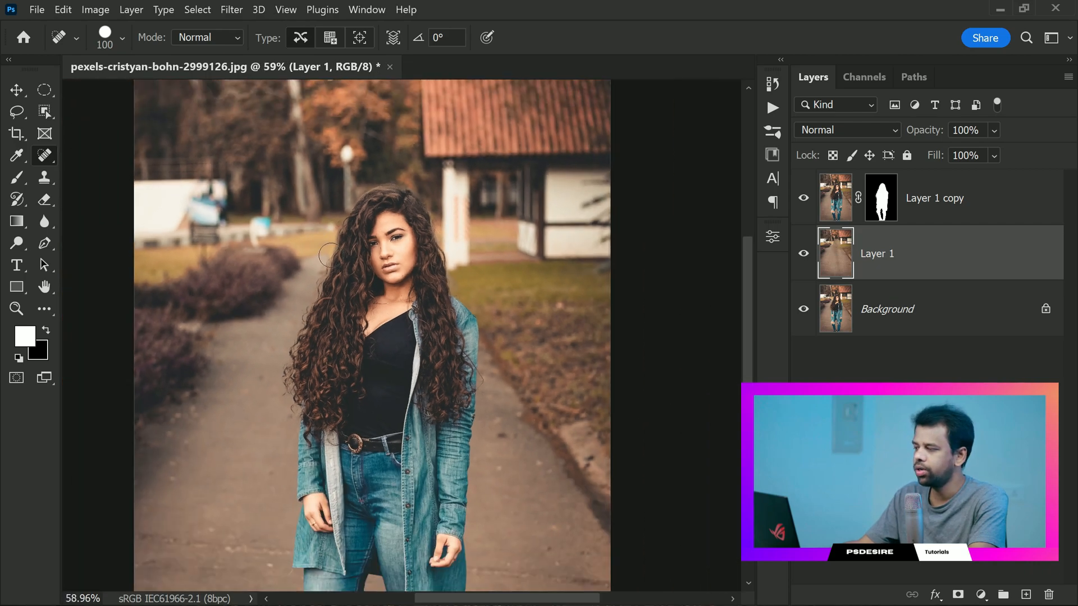
click(231, 9)
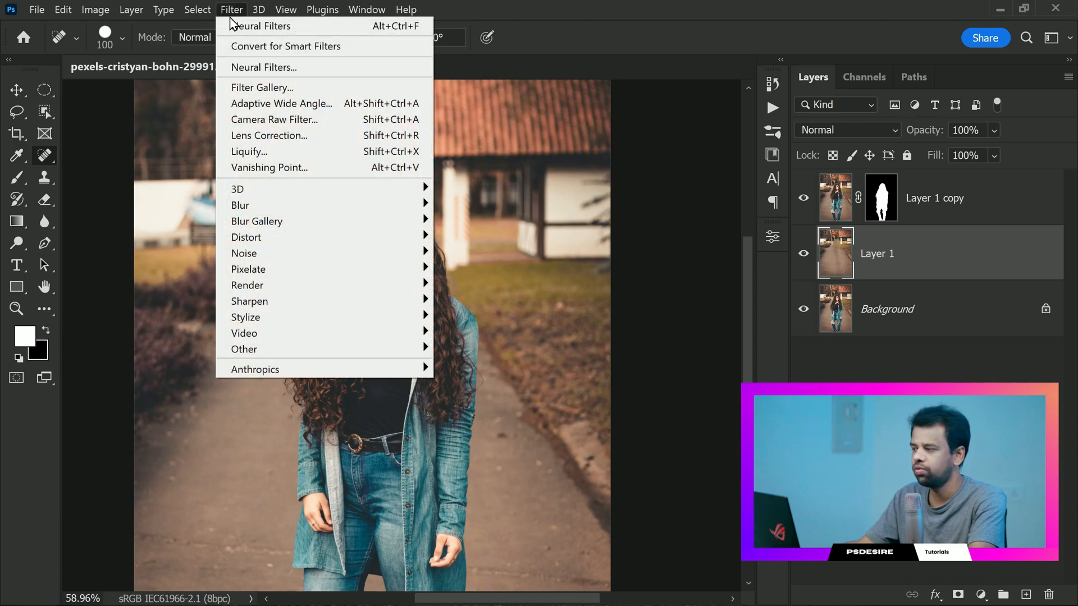
Enable the Depth Blur neural filter with a foreground focal point, blur strength 100, grain 20
click(262, 67)
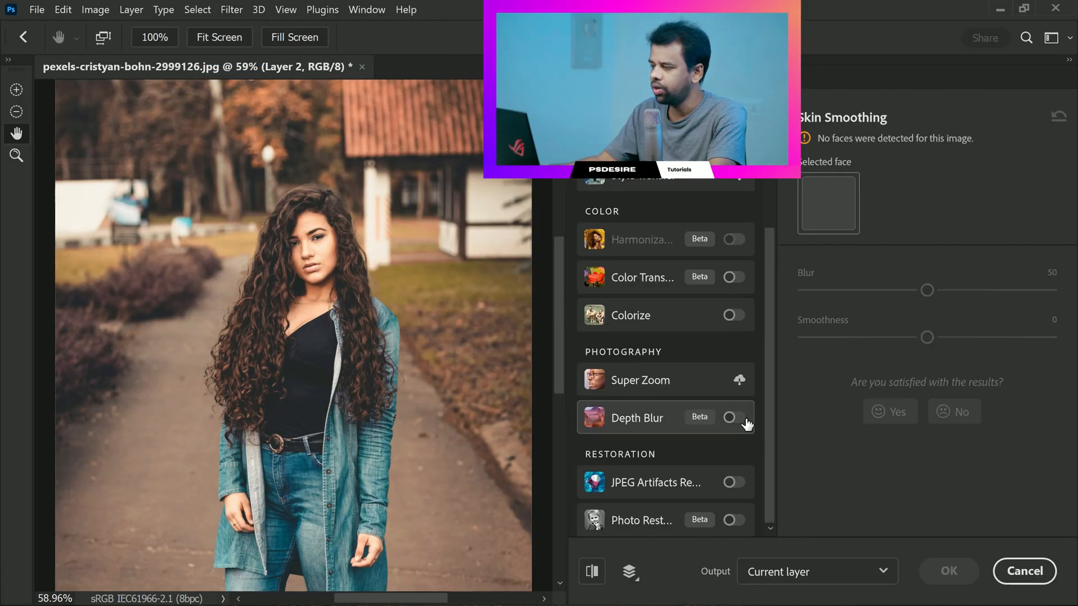
click(733, 417)
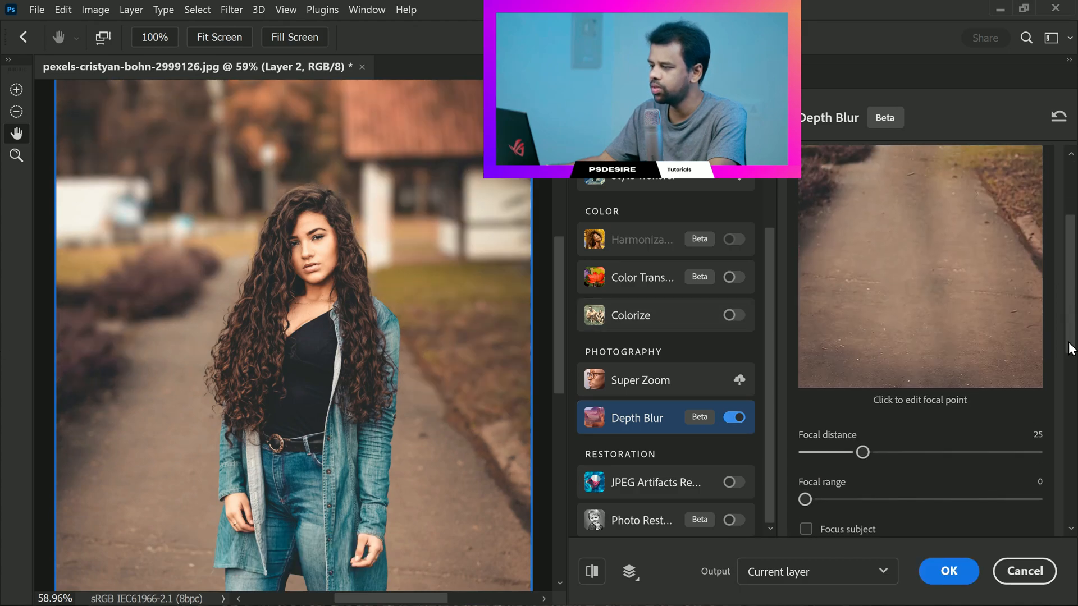
click(924, 381)
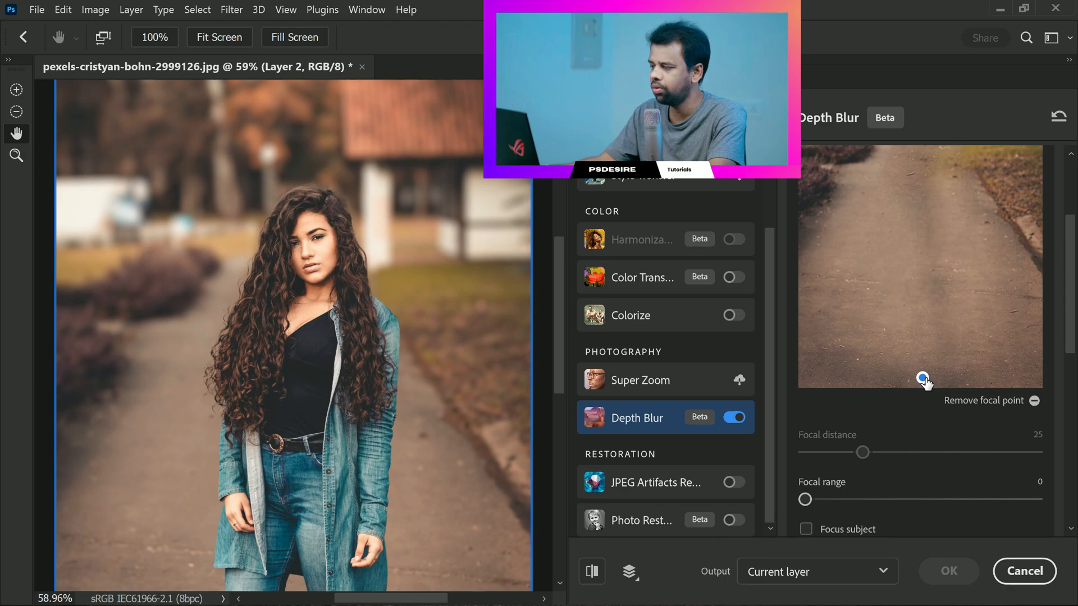
scroll(down, 3)
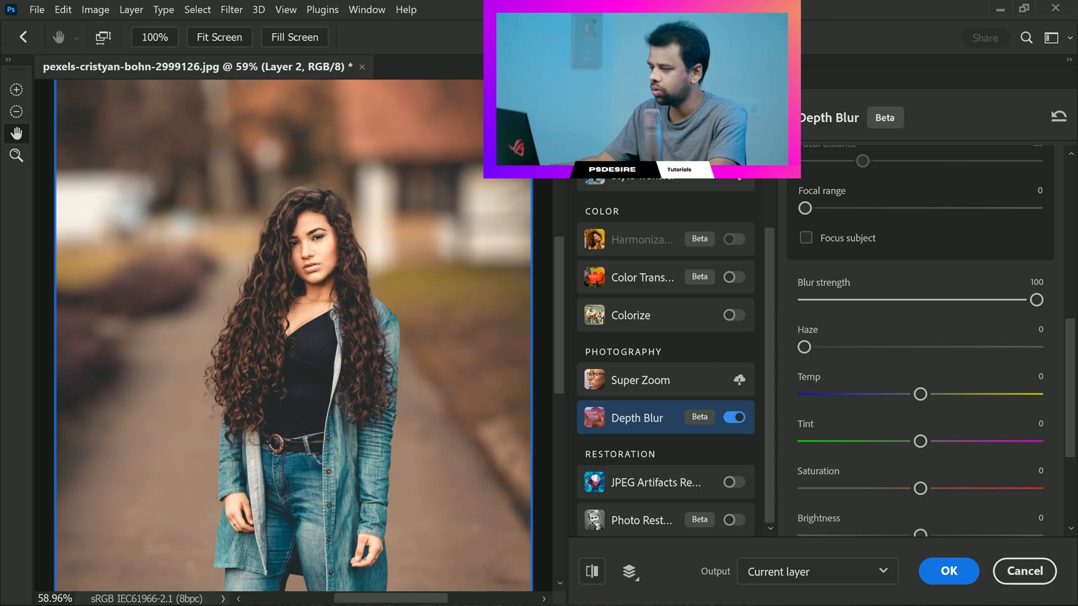
scroll(down, 3)
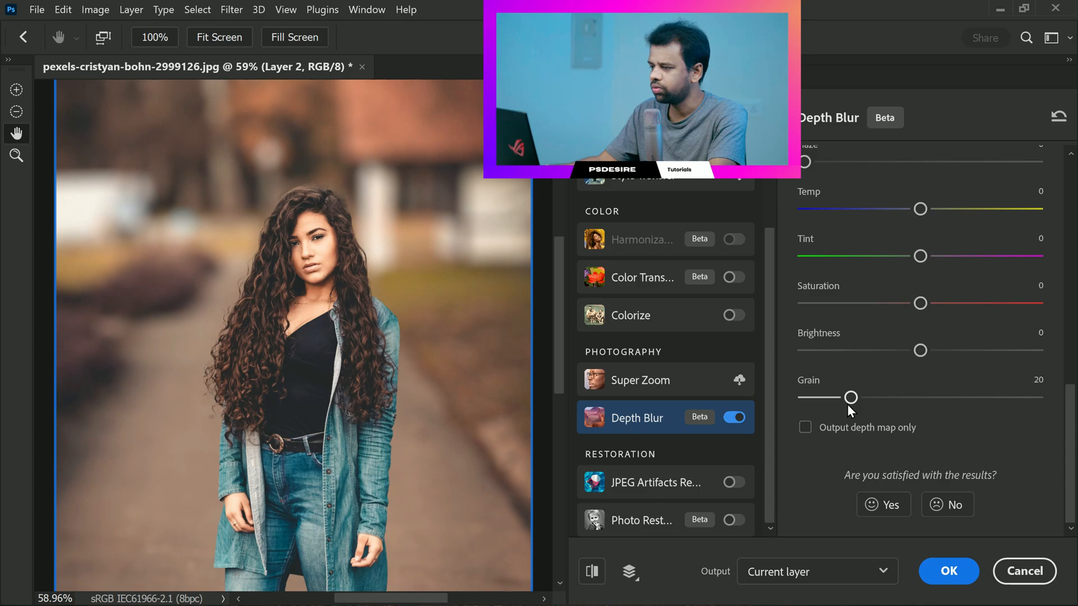
click(816, 572)
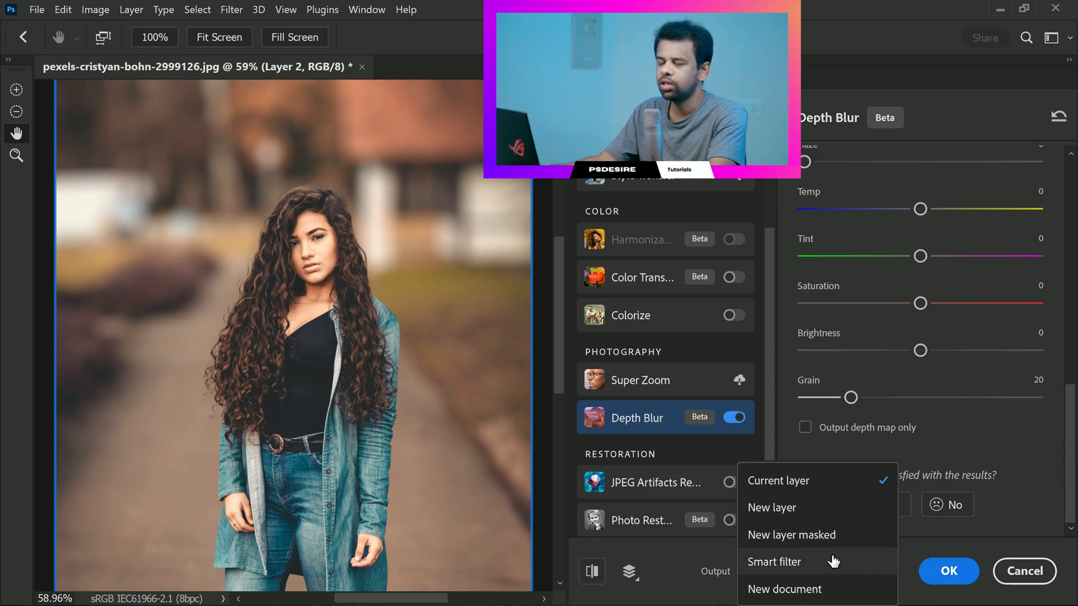
Apply Depth Blur to Layer 1 as a smart filter and make Layer 1 copy active
click(774, 561)
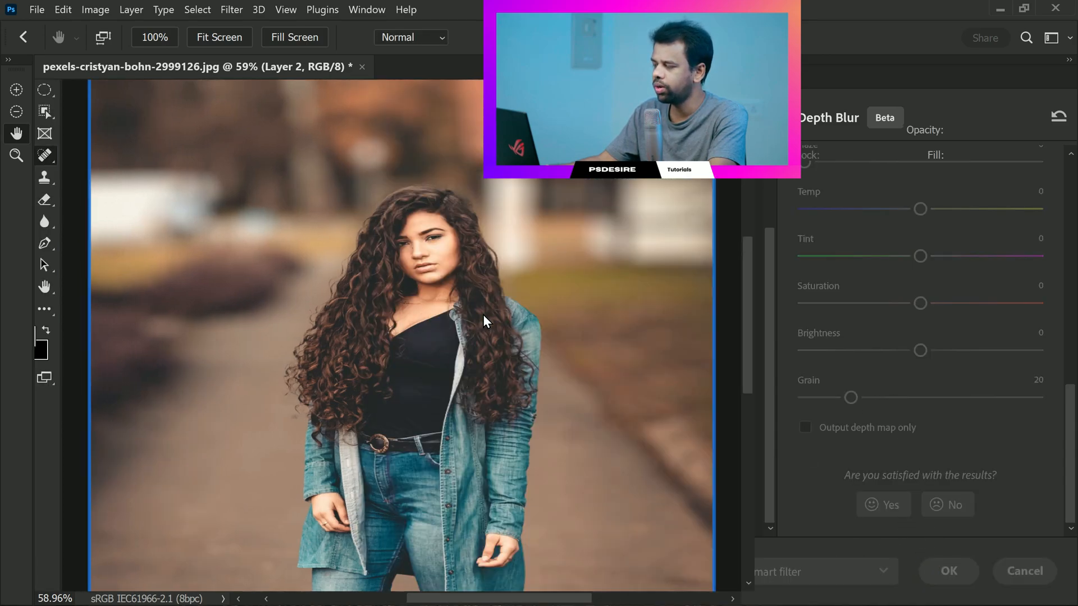
click(947, 572)
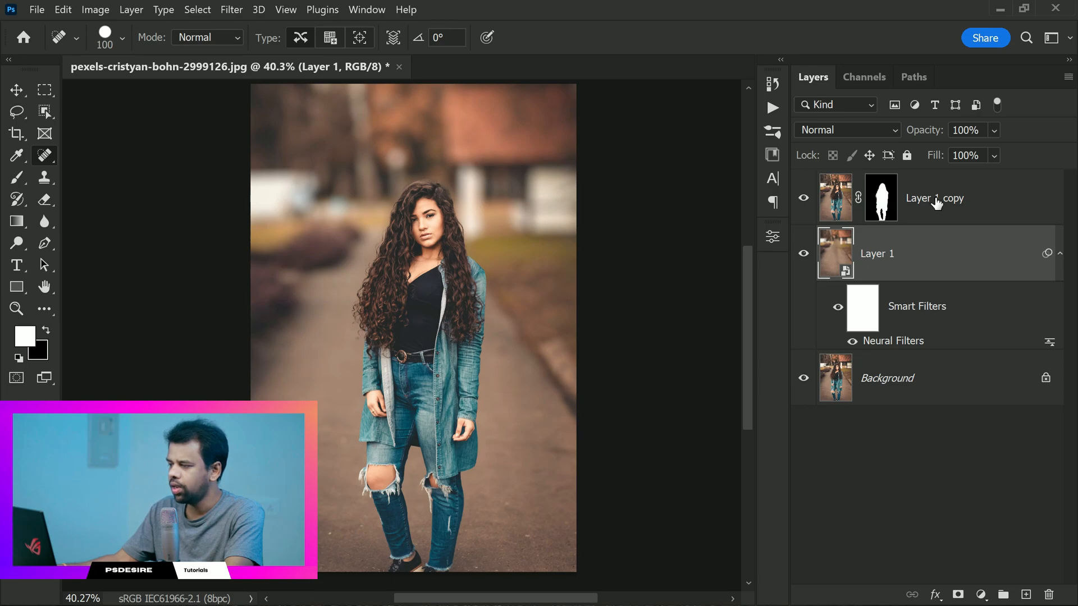
click(1025, 594)
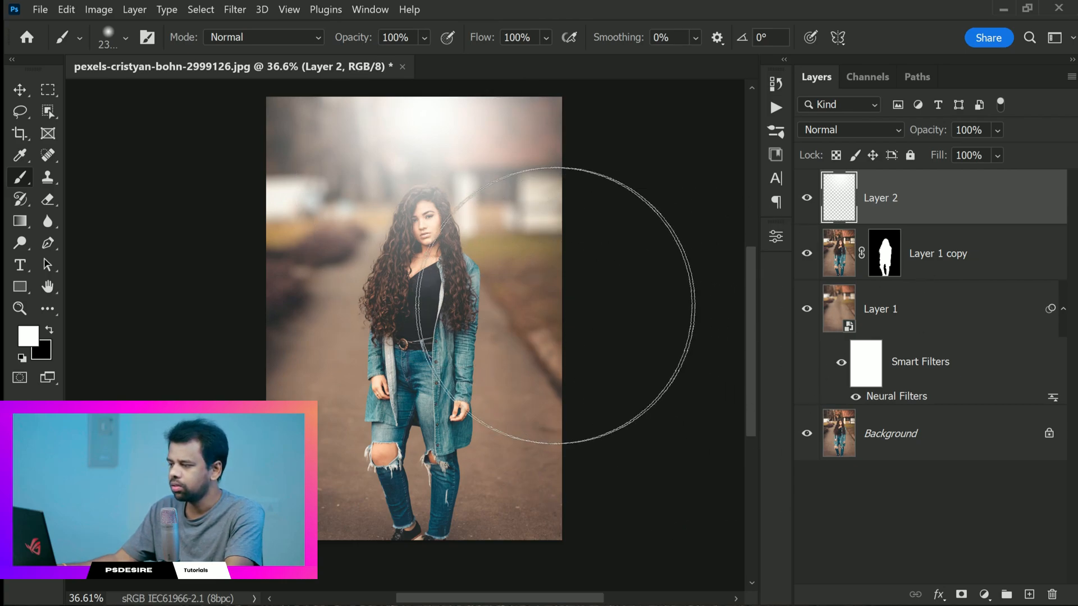
Paint white haze near the top of Layer 2 and set its blend mode to Soft Light
click(850, 129)
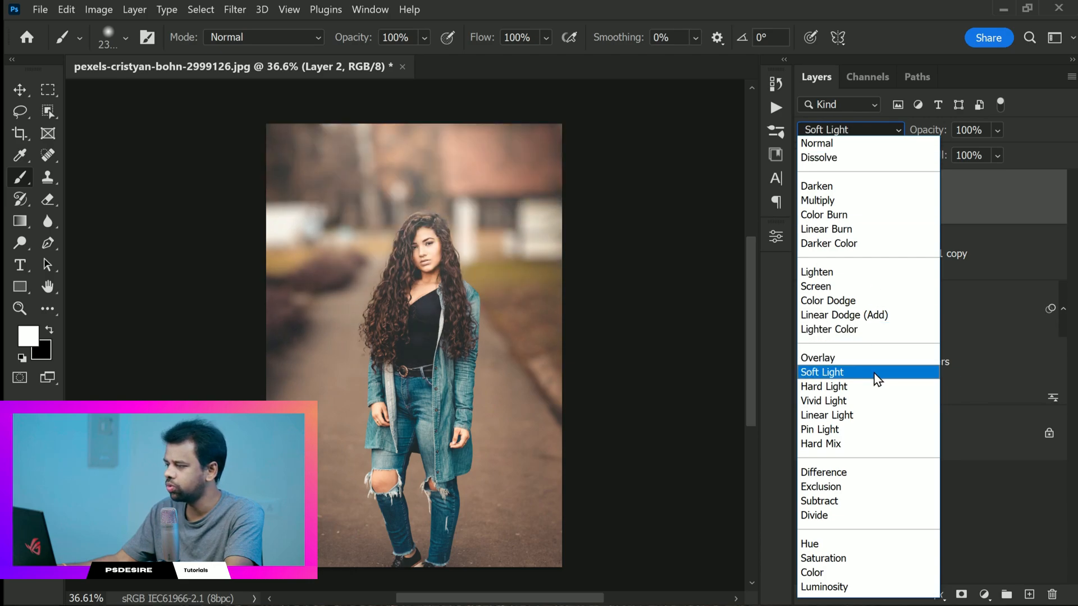
click(822, 371)
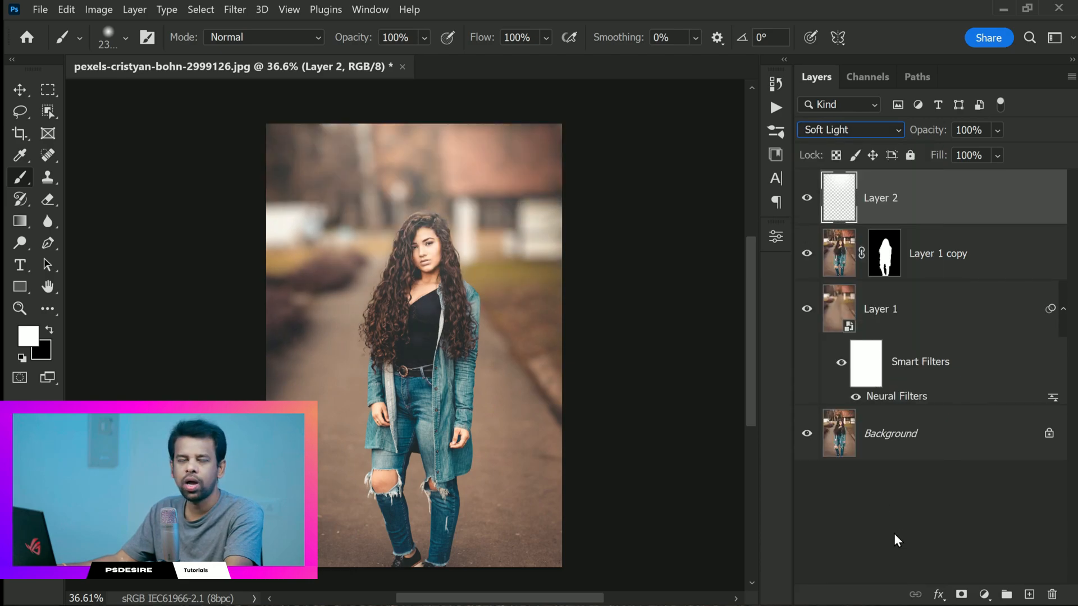